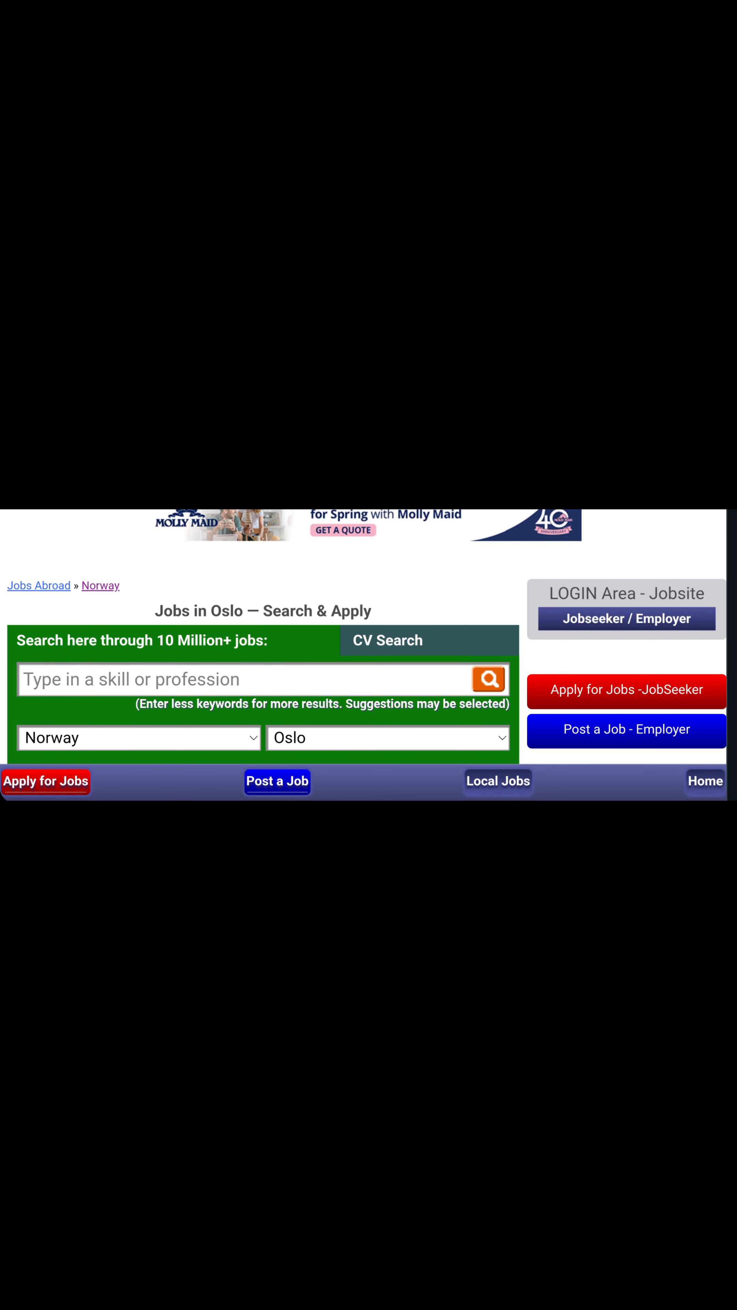
text(engineering)
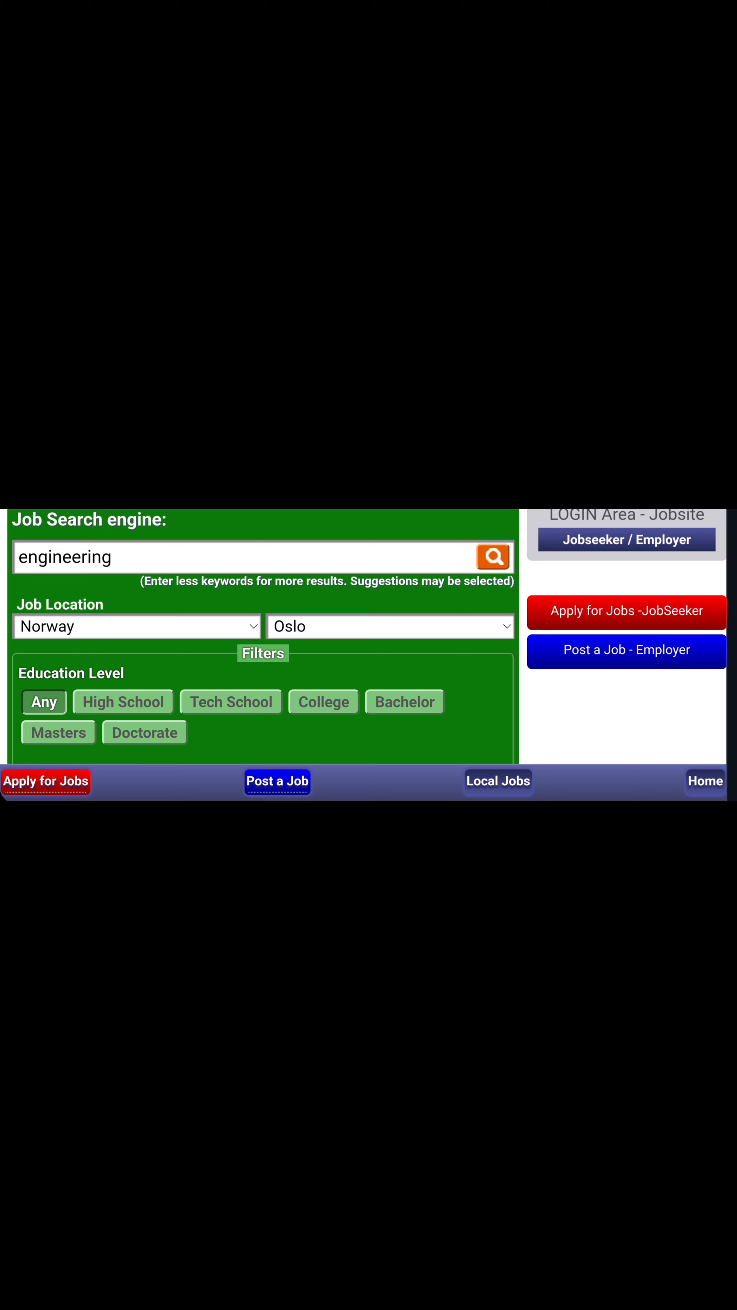
scroll(down, 3)
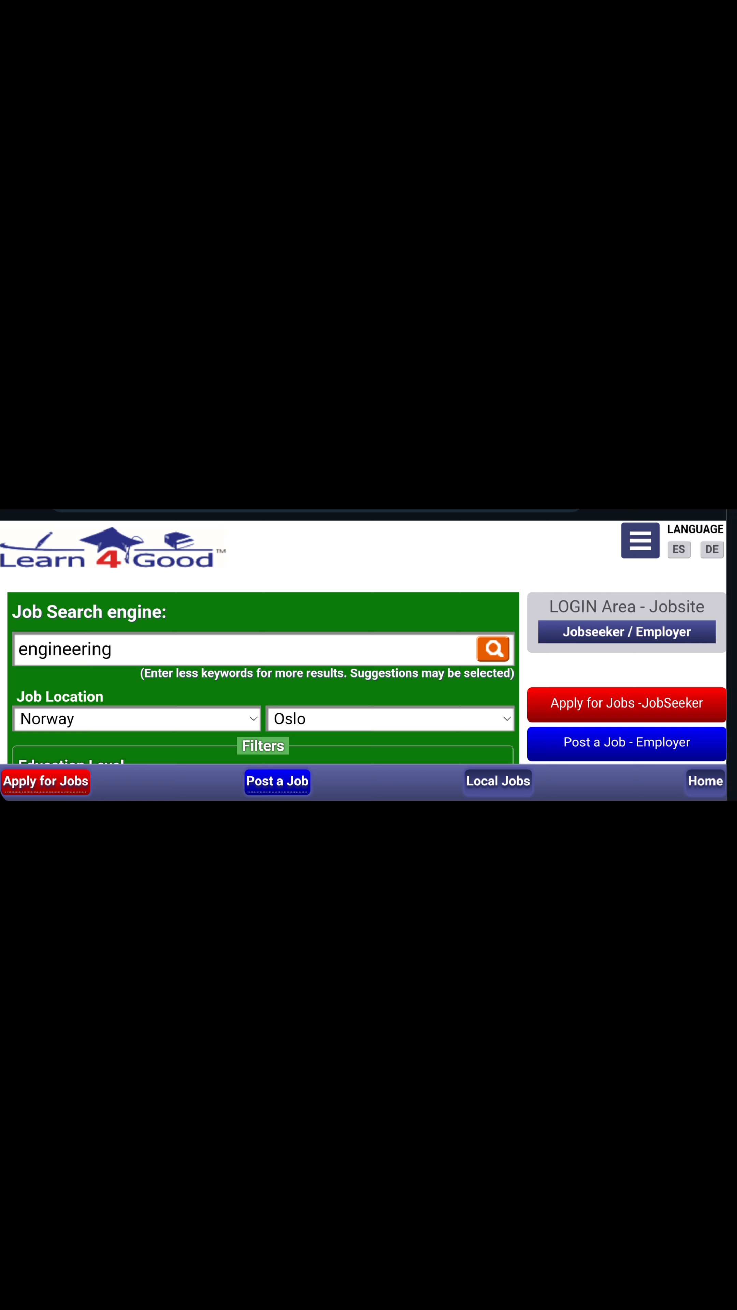
scroll(down, 3)
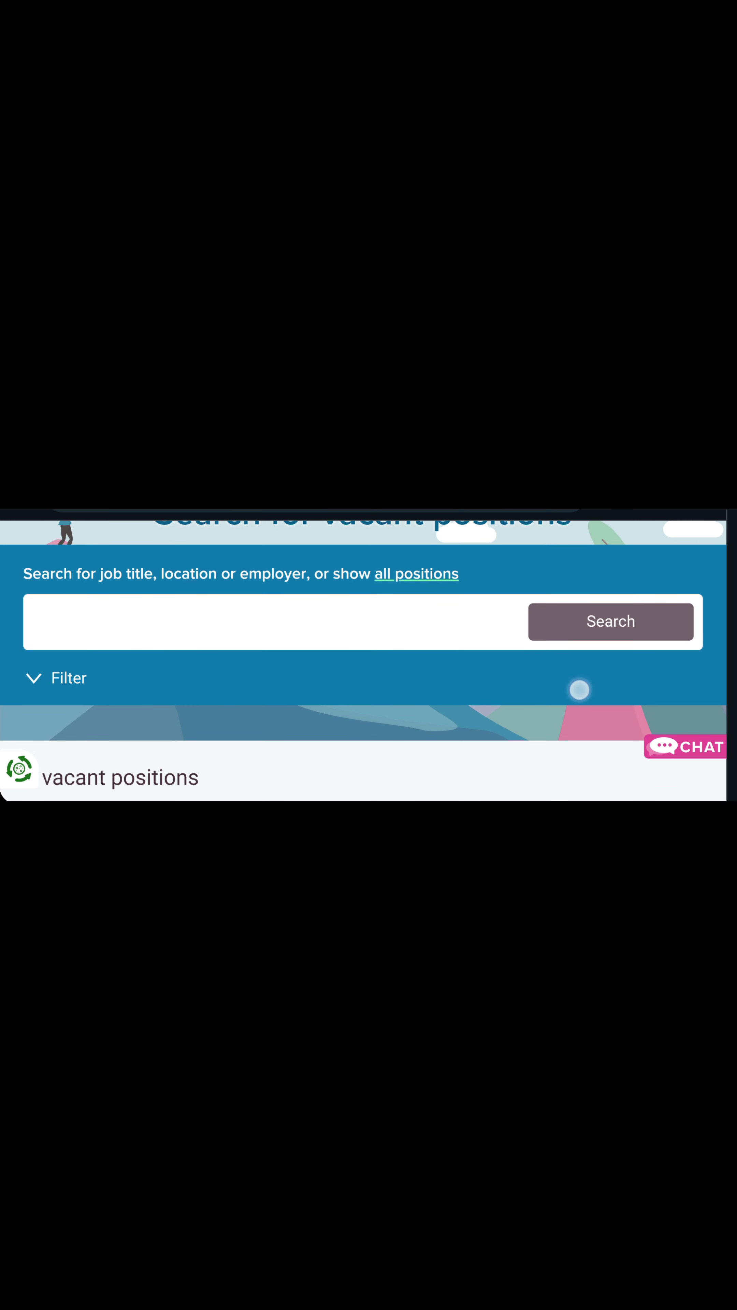
scroll(down, 3)
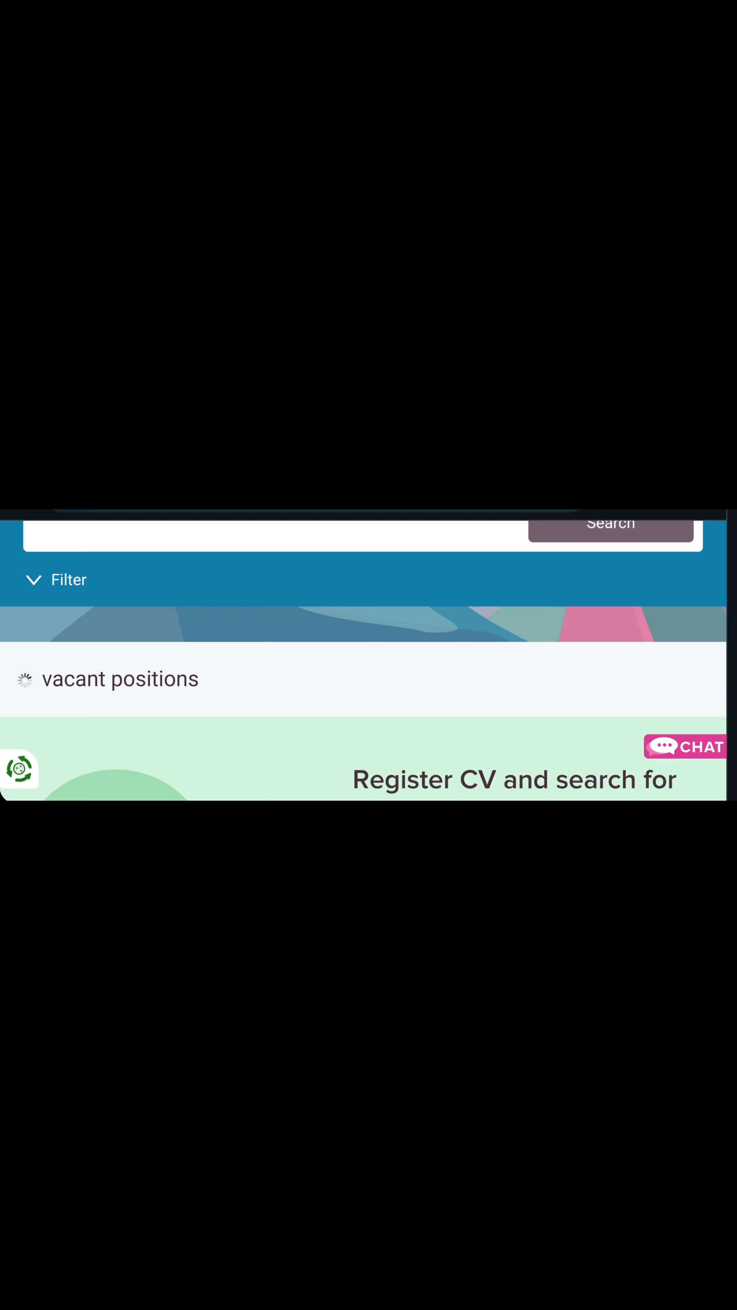
scroll(down, 3)
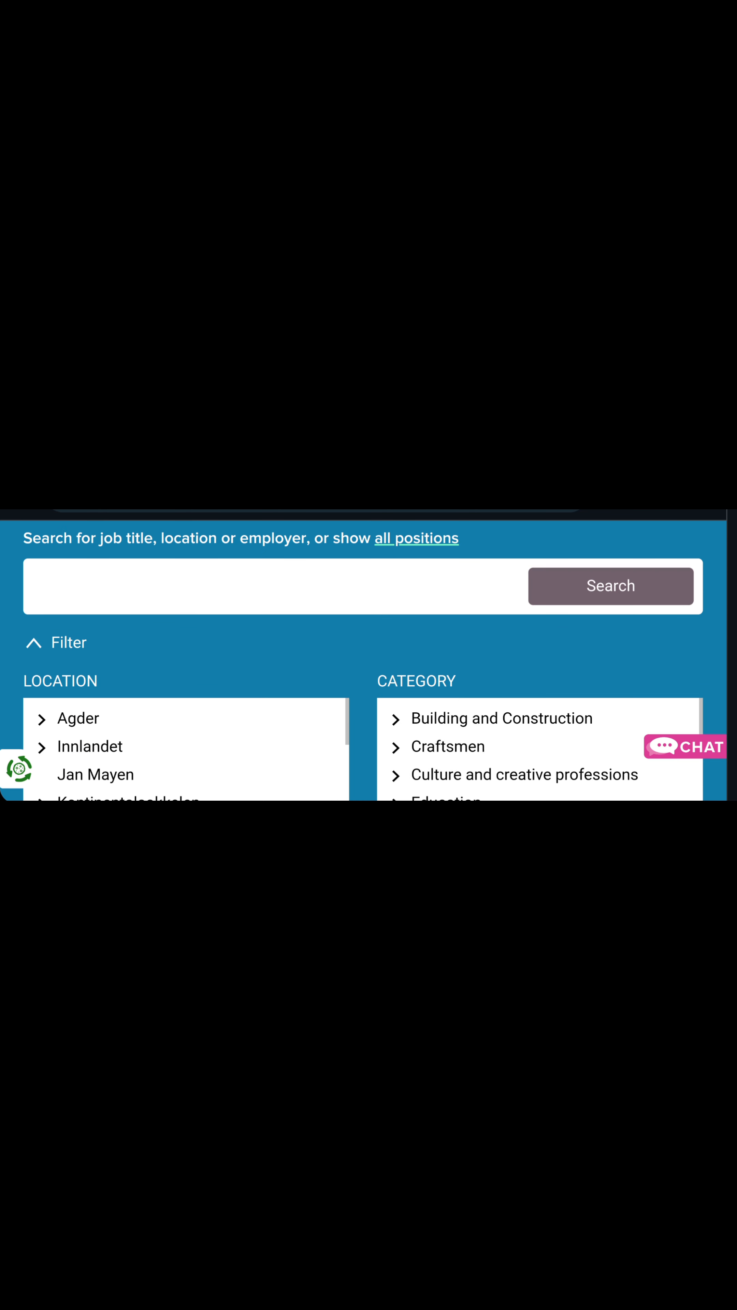
scroll(down, 3)
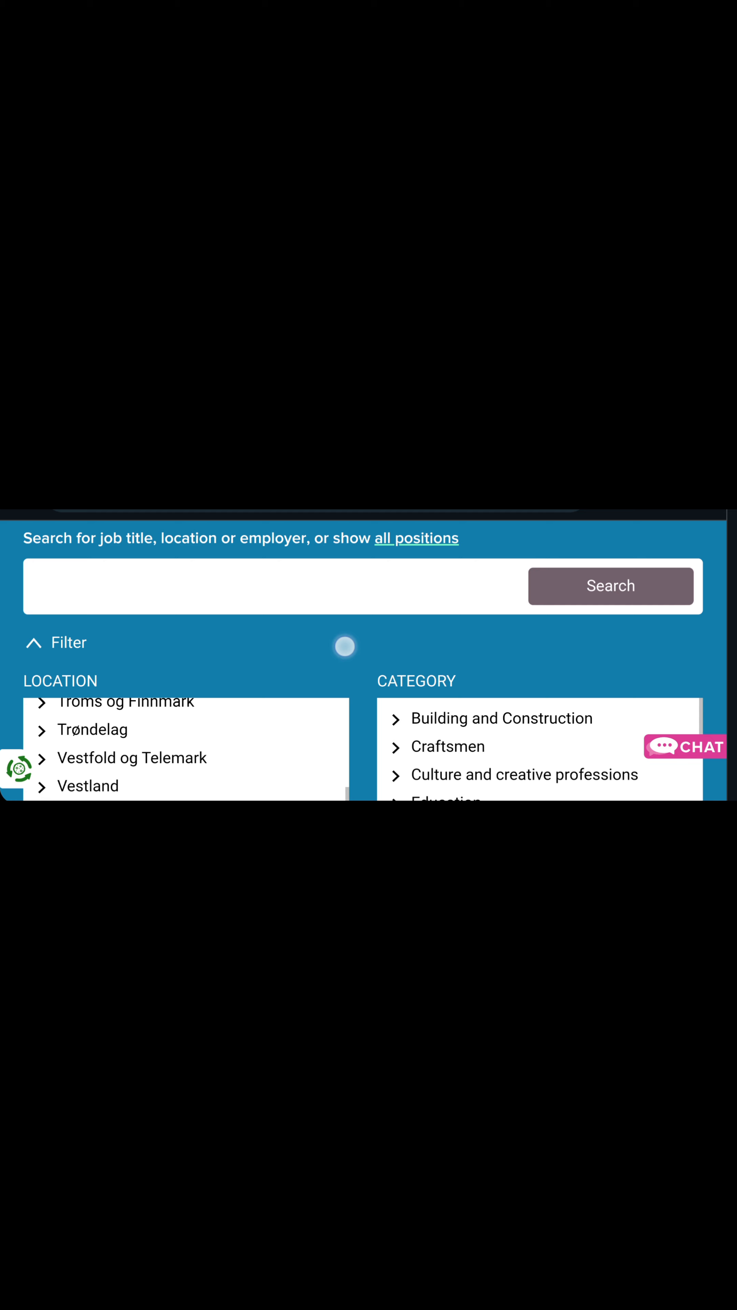
scroll(down, 3)
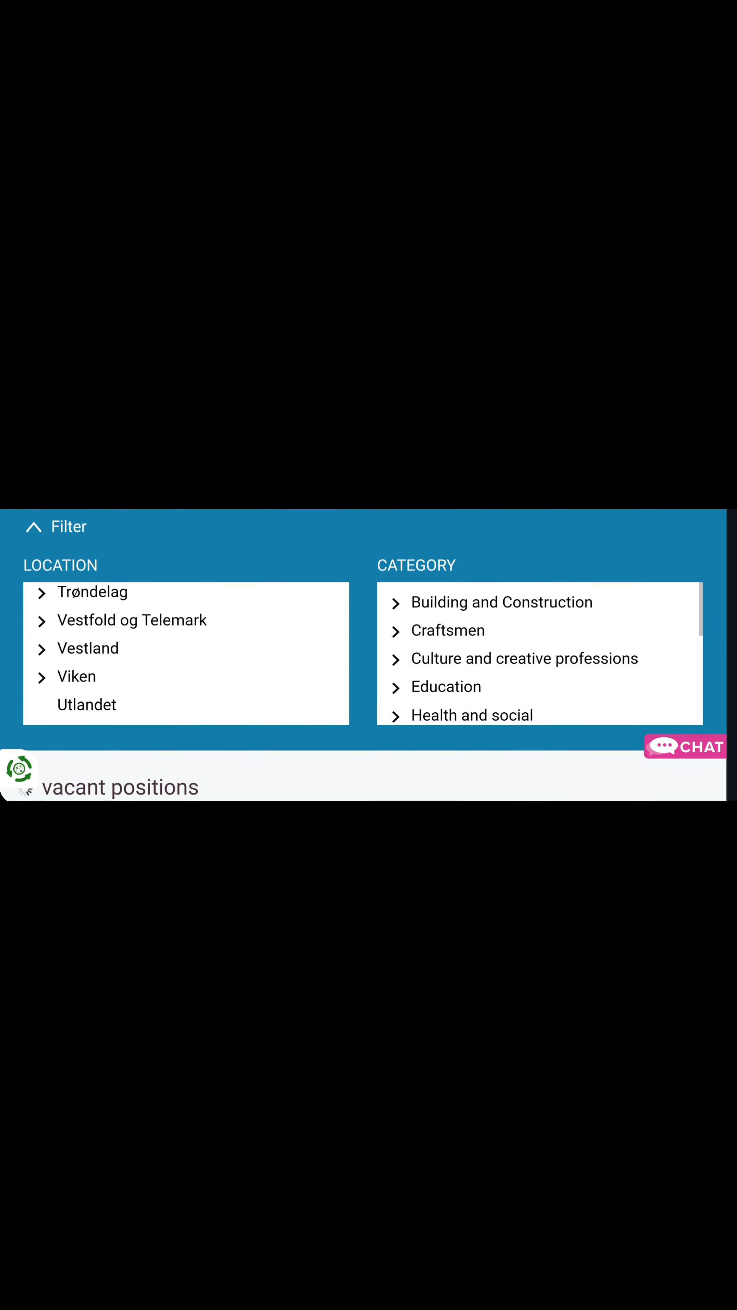
scroll(down, 3)
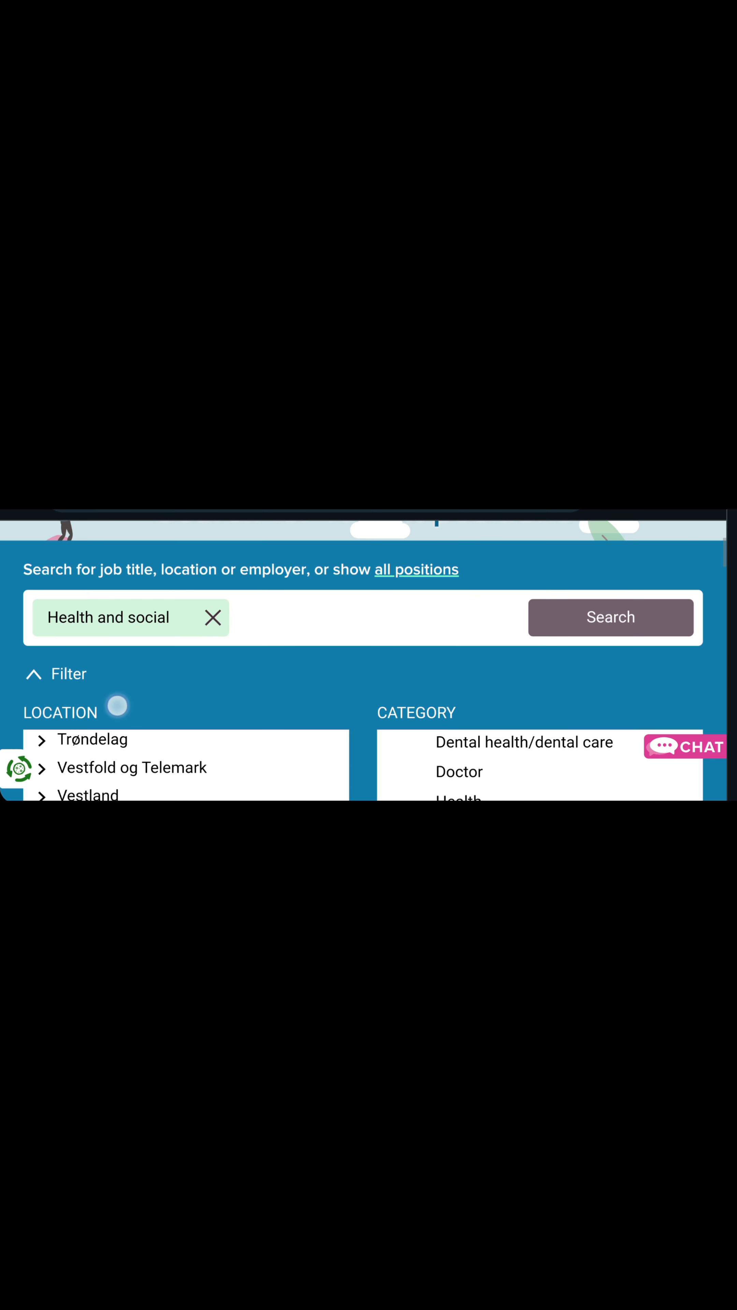
scroll(down, 3)
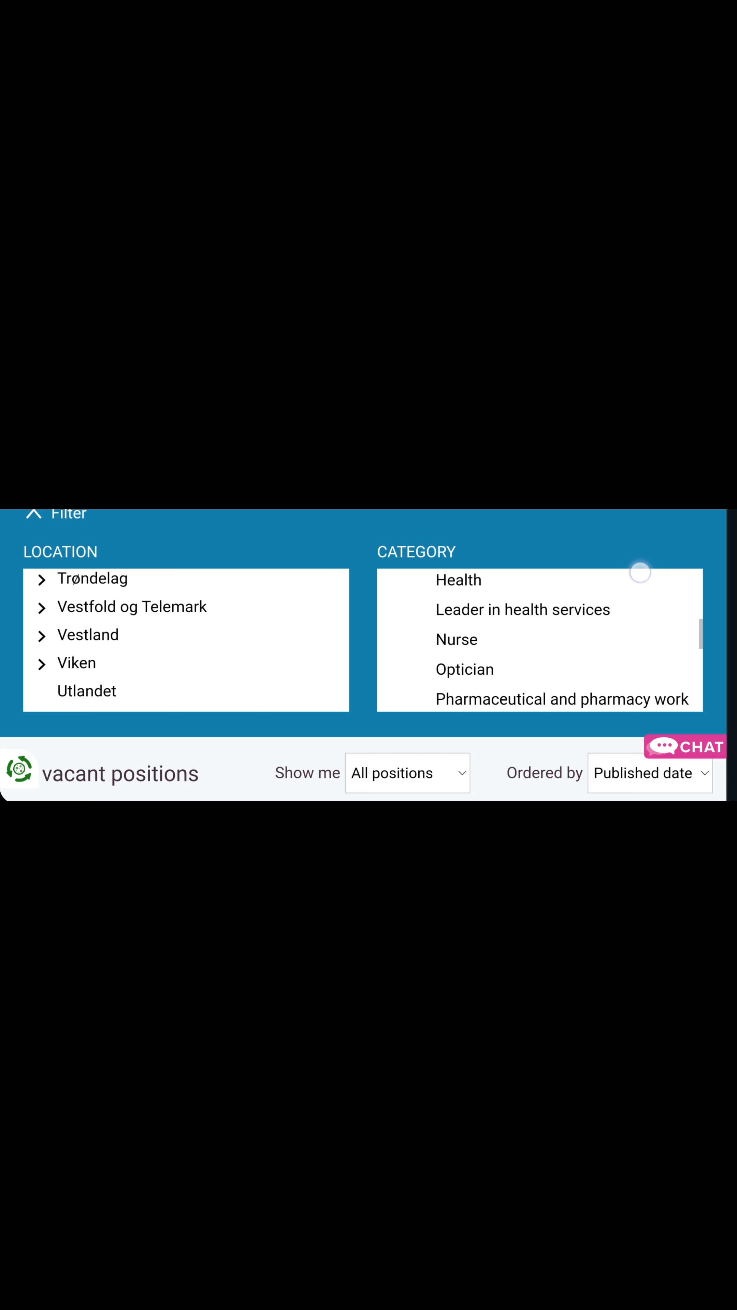
scroll(down, 3)
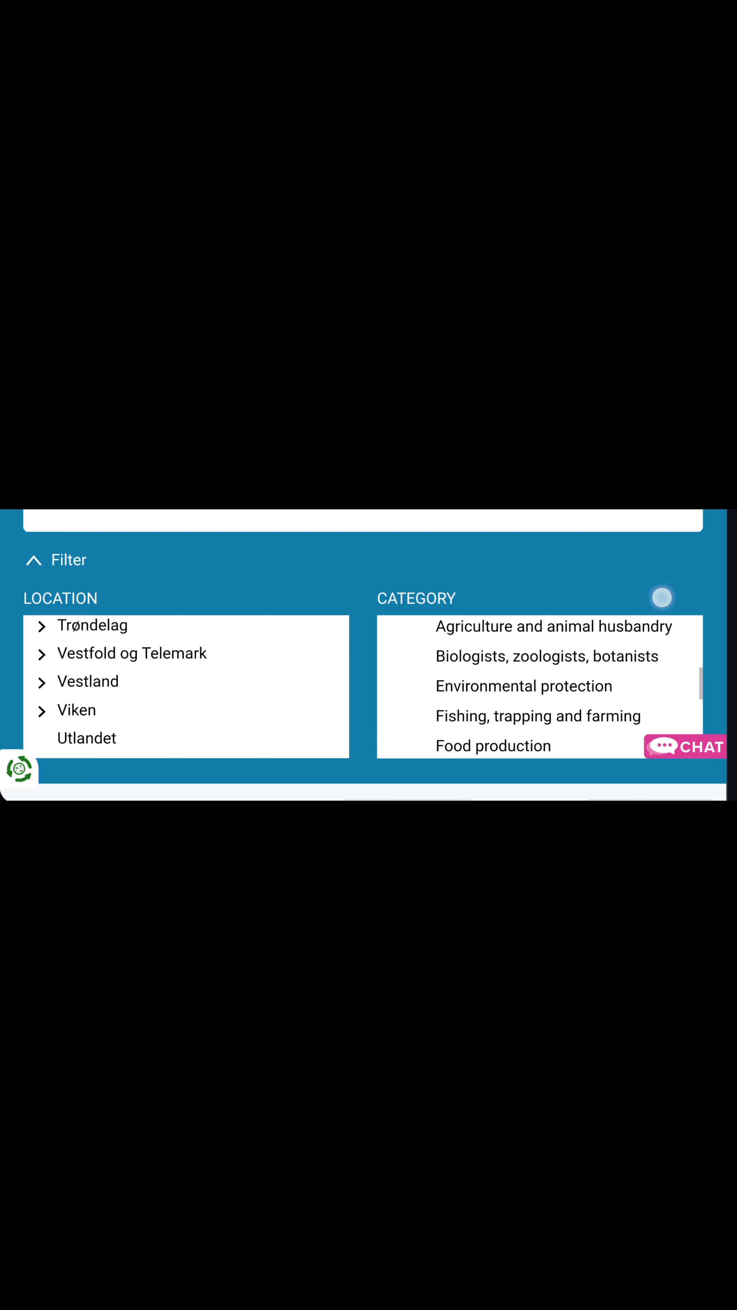
scroll(down, 3)
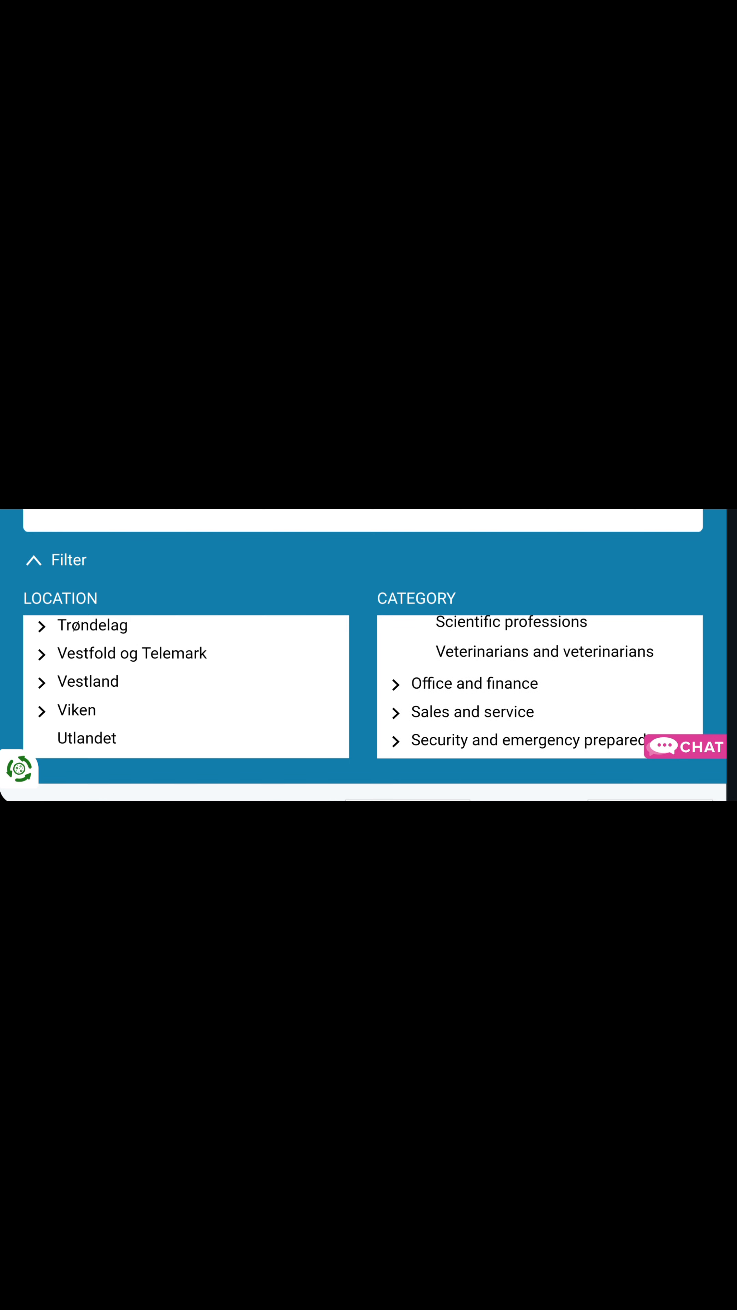
scroll(down, 3)
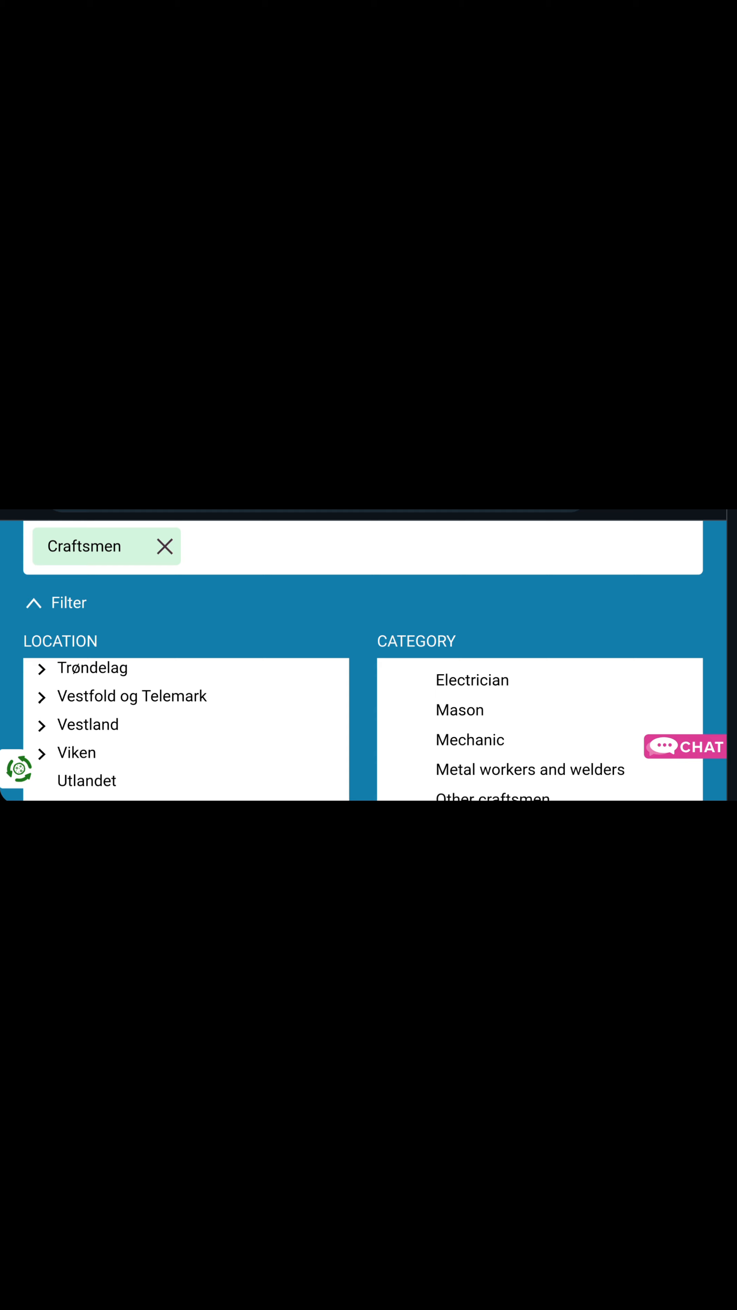
scroll(down, 3)
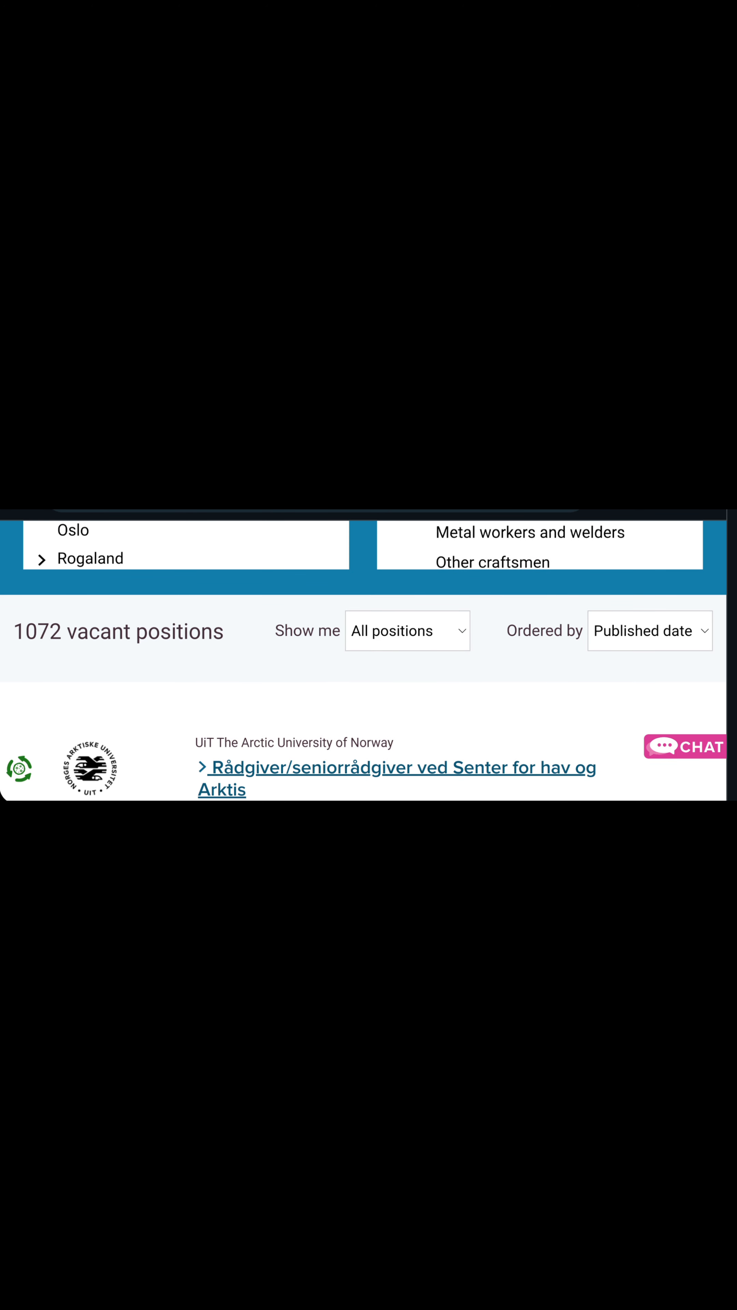
scroll(down, 3)
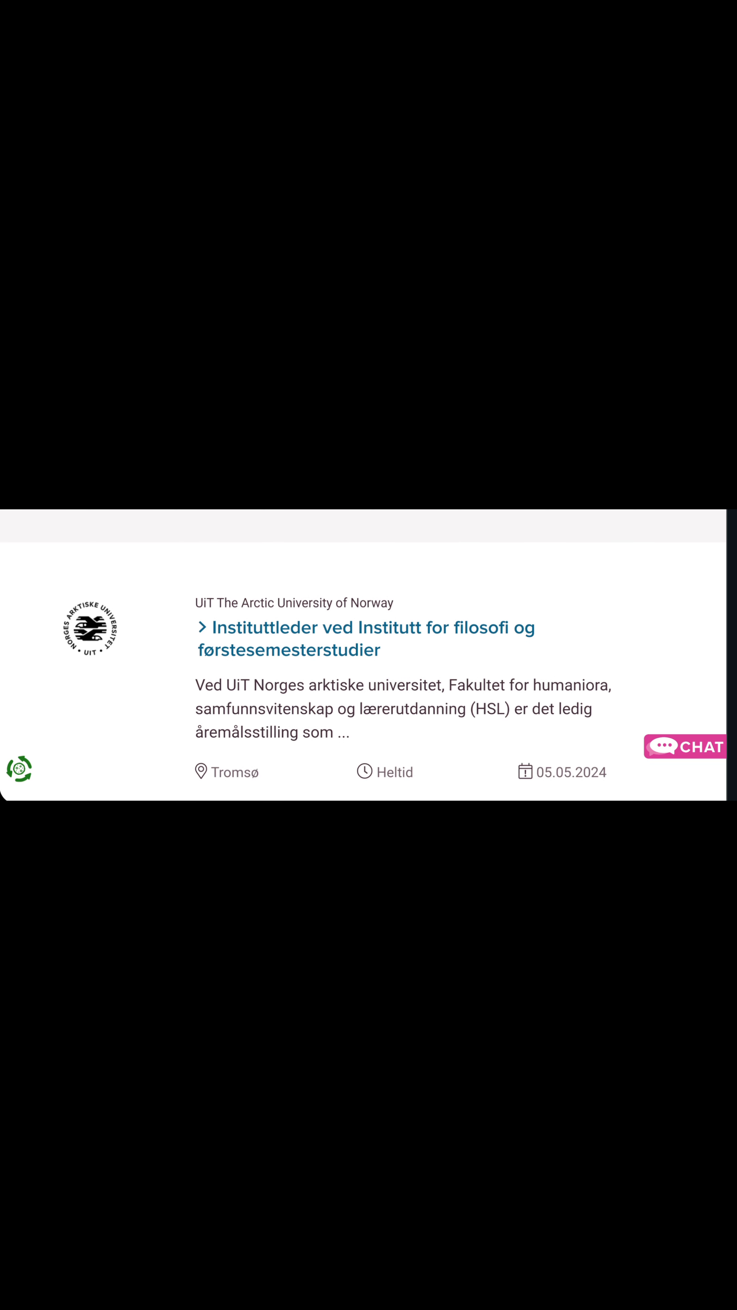
scroll(down, 3)
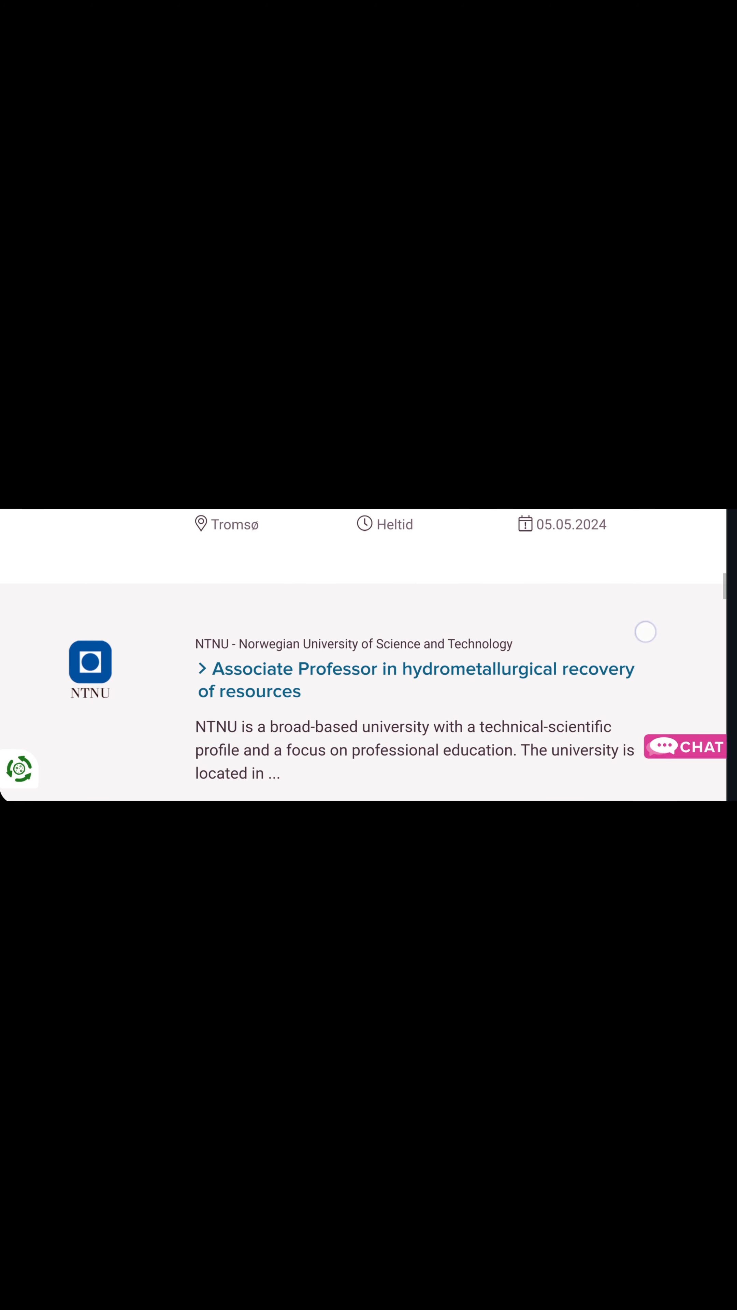
scroll(down, 3)
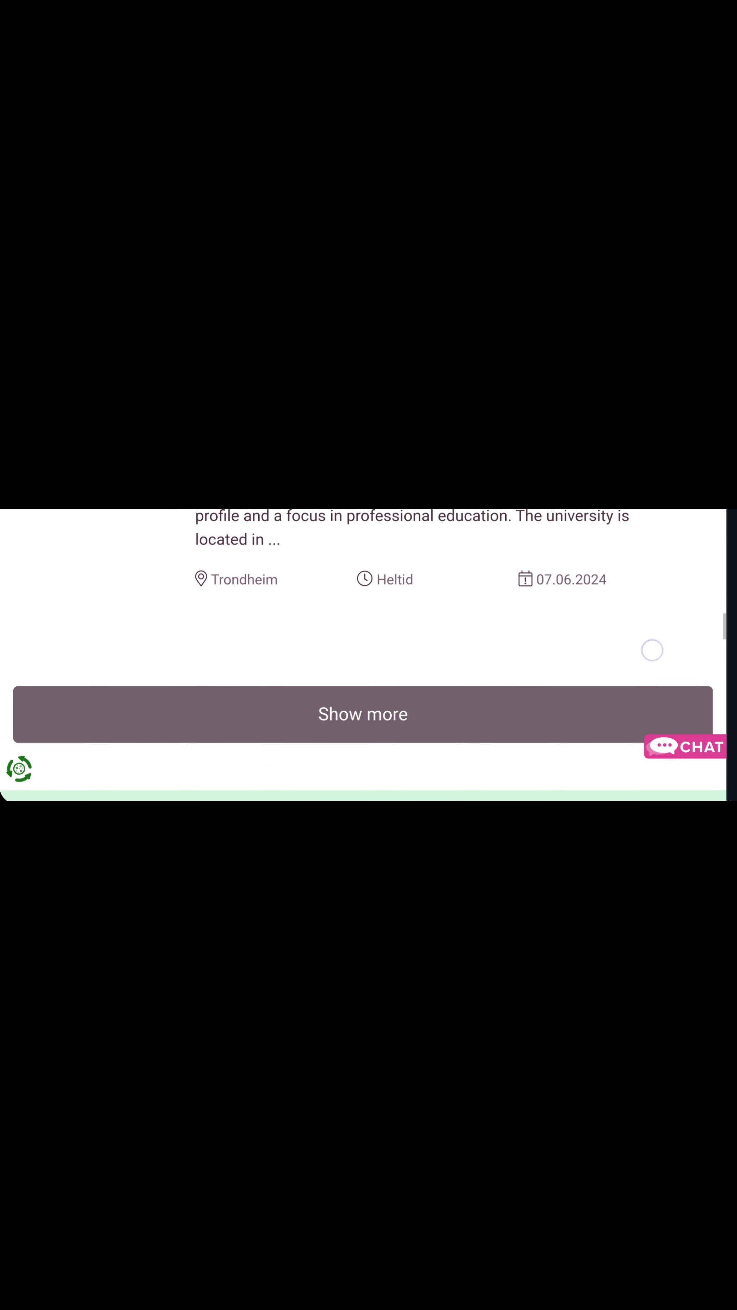
scroll(up, 3)
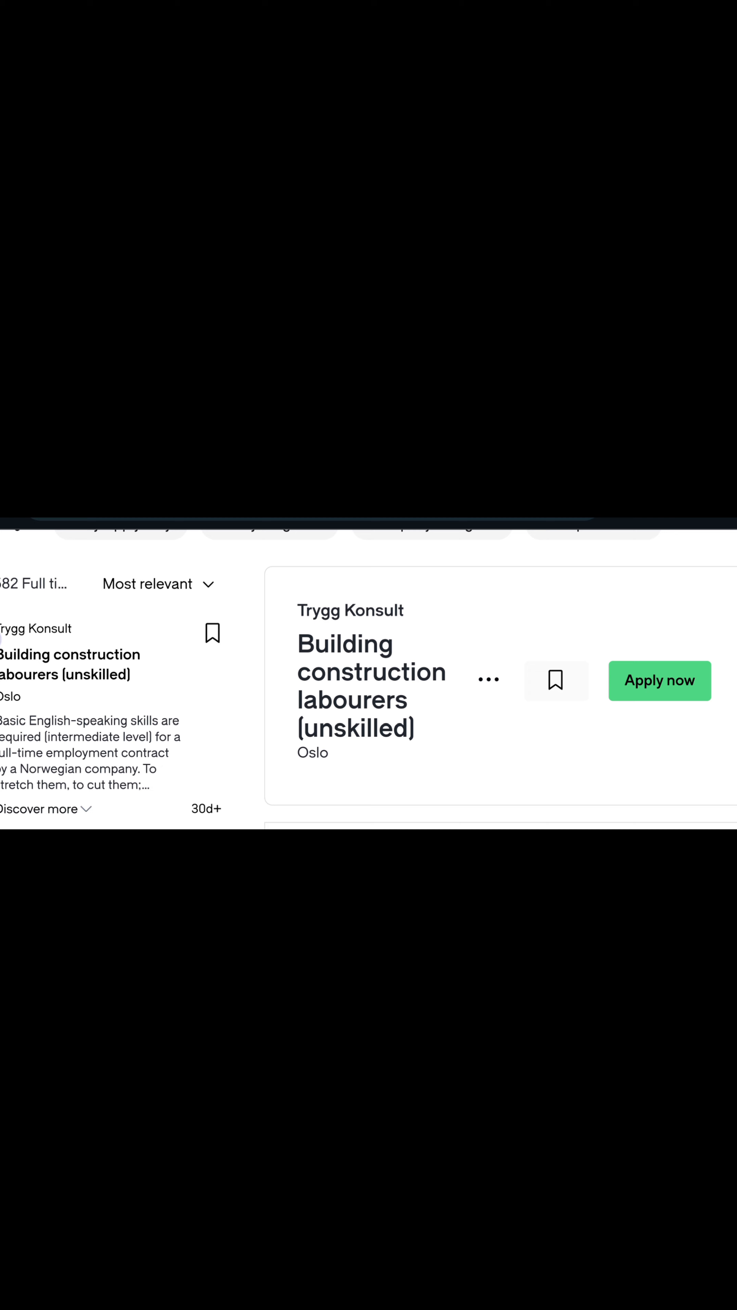
scroll(down, 3)
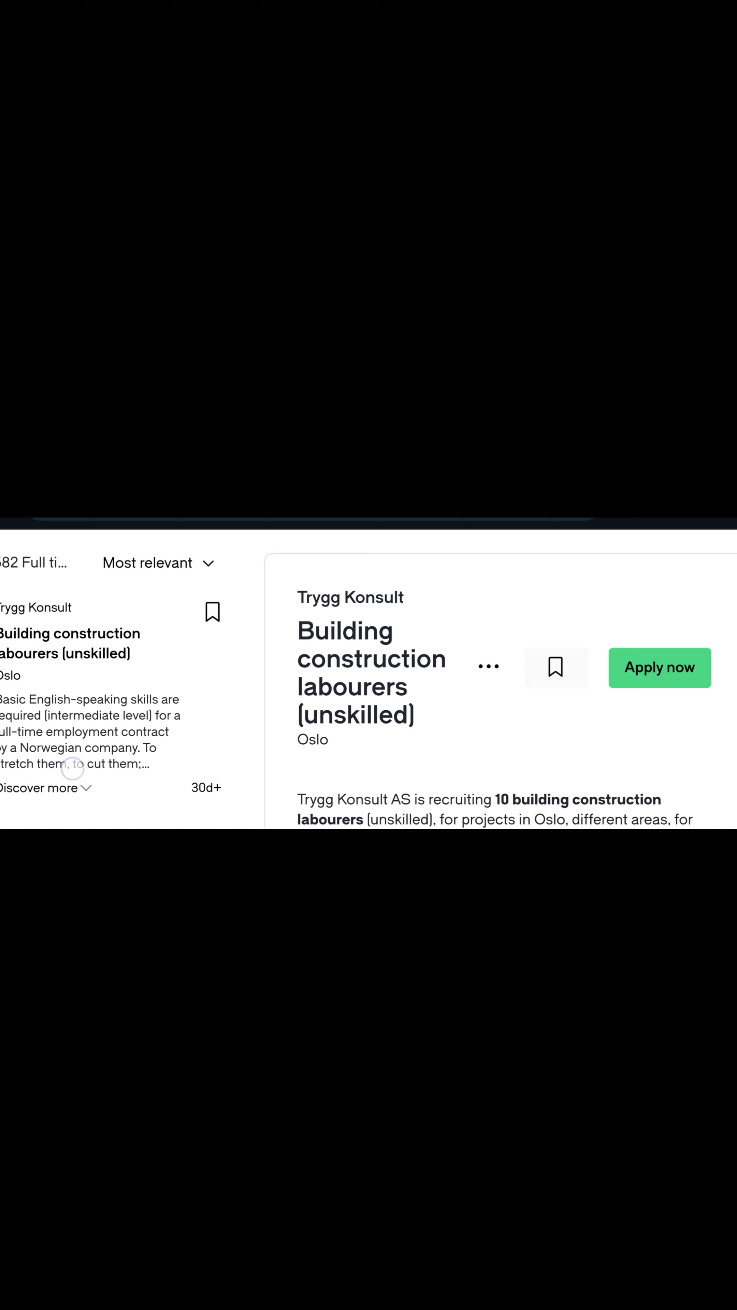
scroll(down, 3)
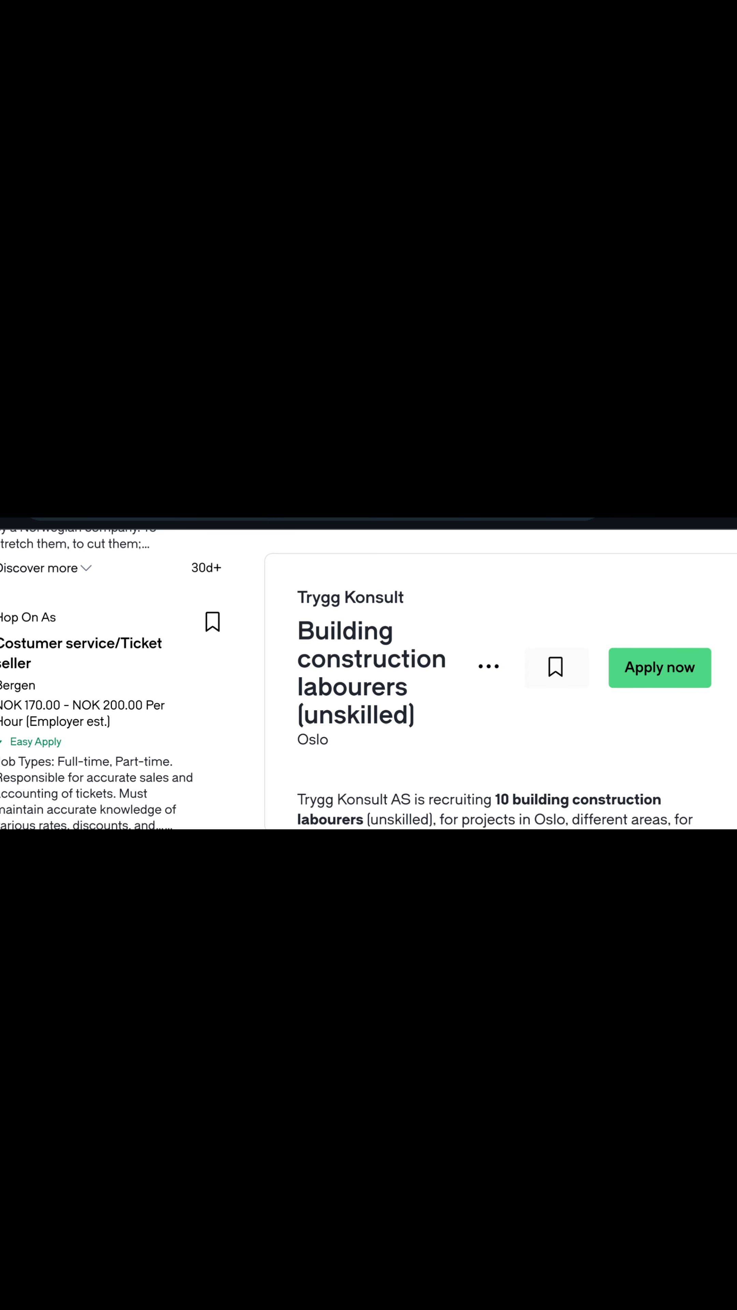
scroll(down, 3)
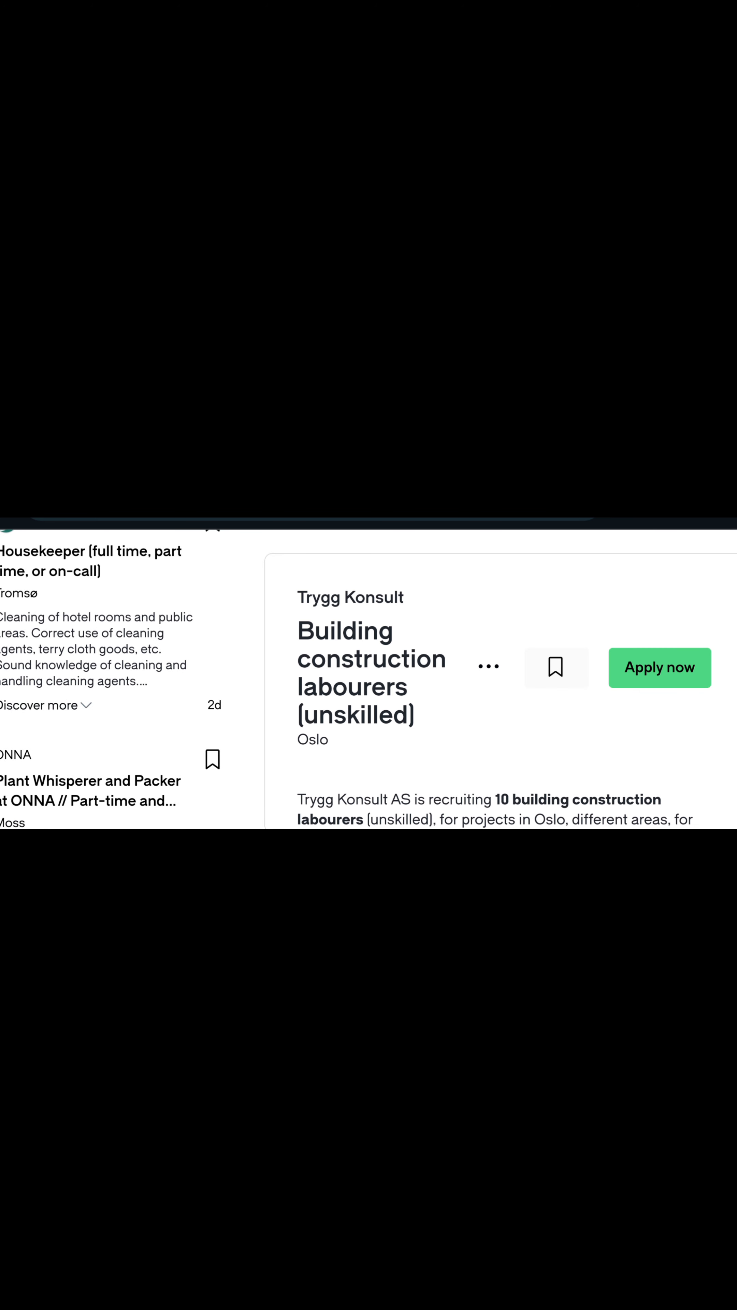
scroll(down, 3)
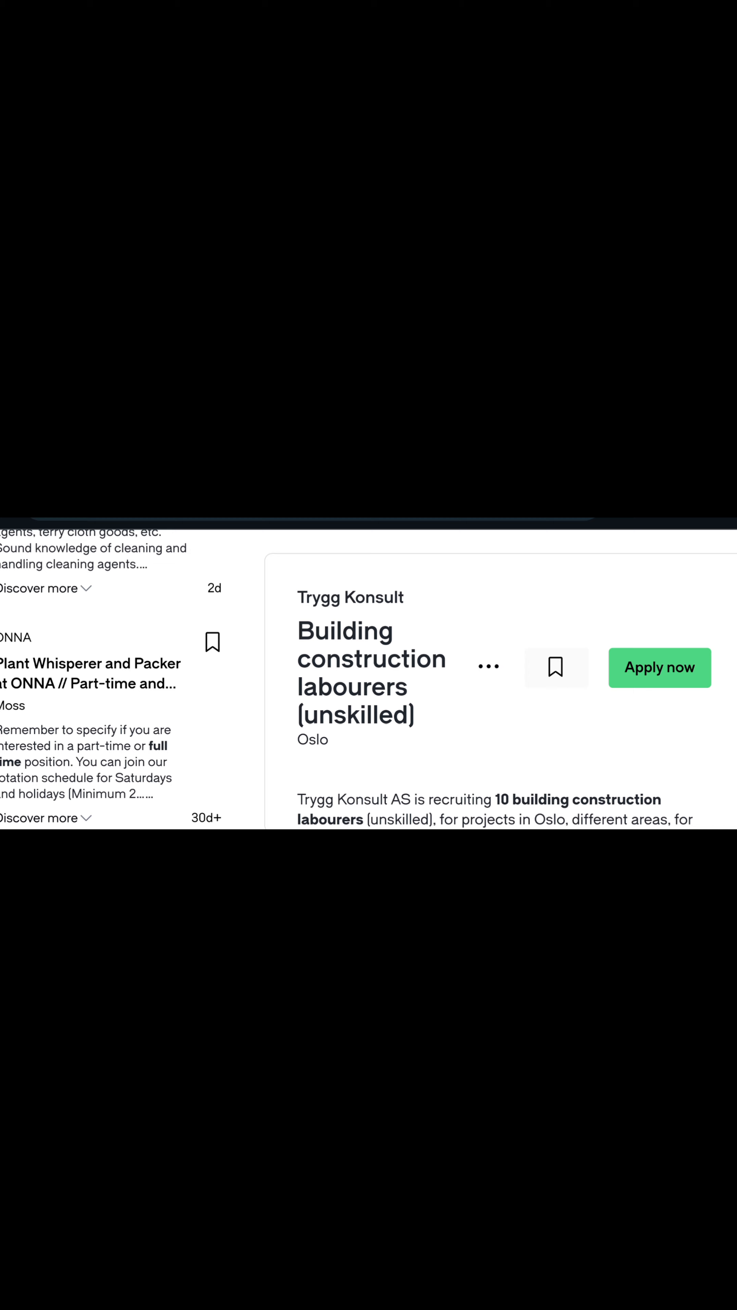
scroll(down, 3)
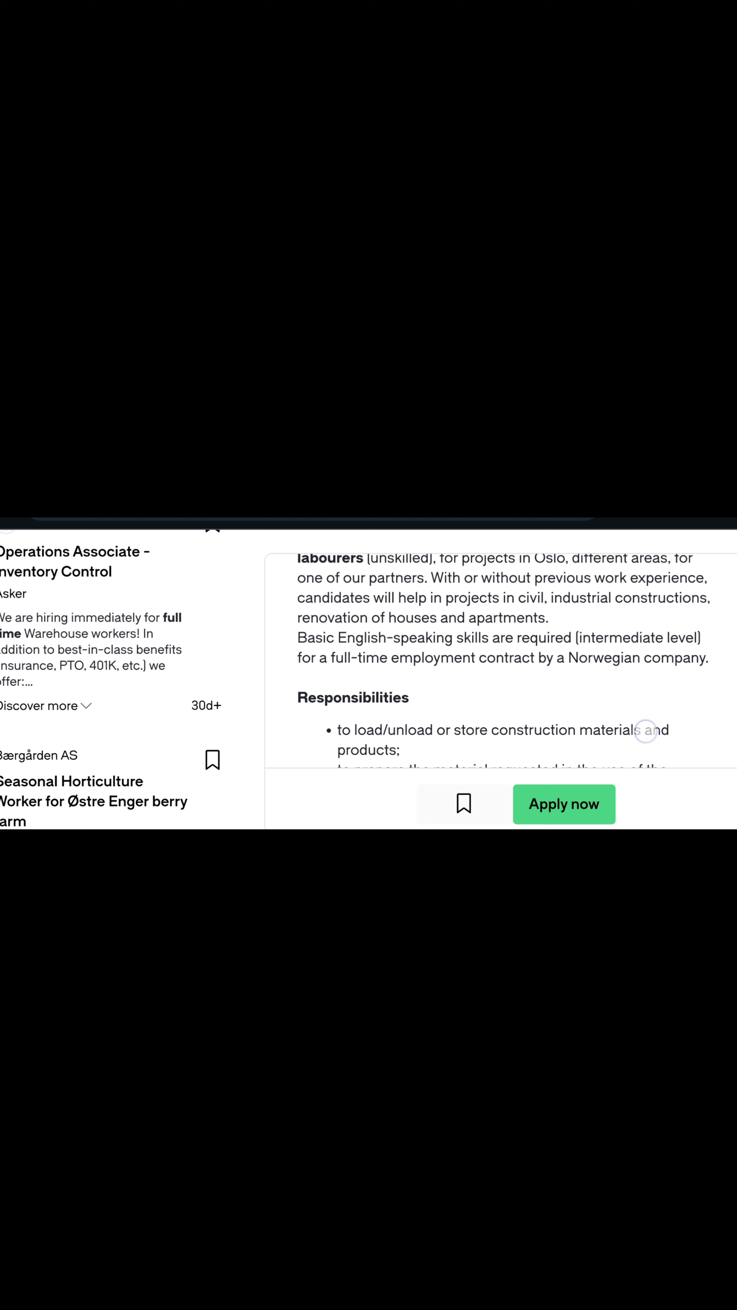
scroll(down, 3)
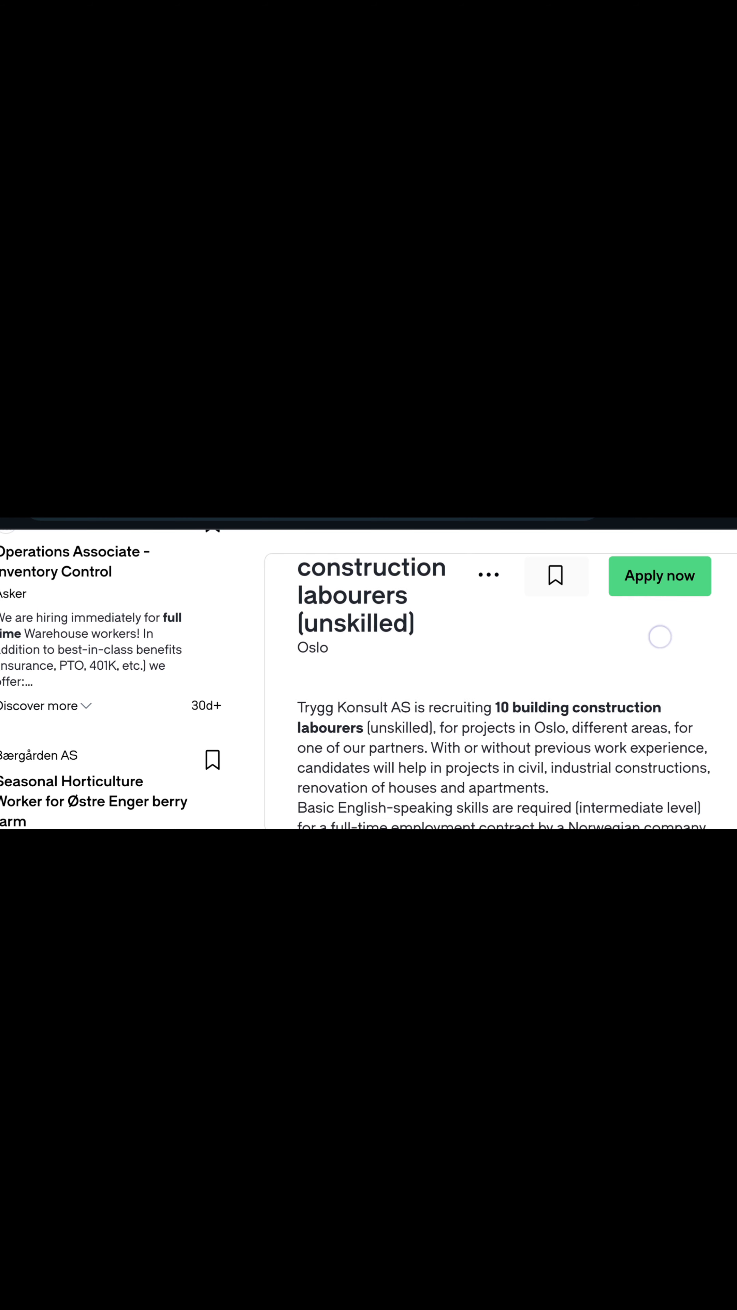
scroll(down, 3)
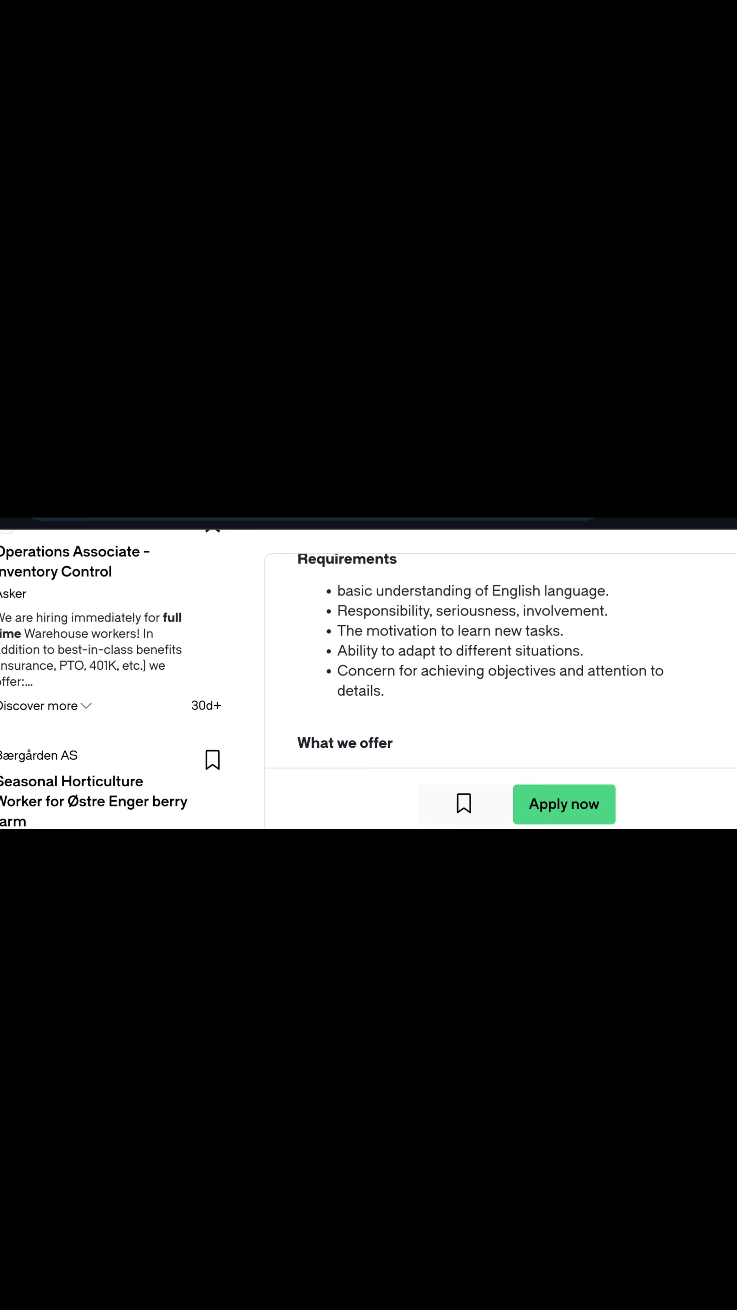
scroll(down, 3)
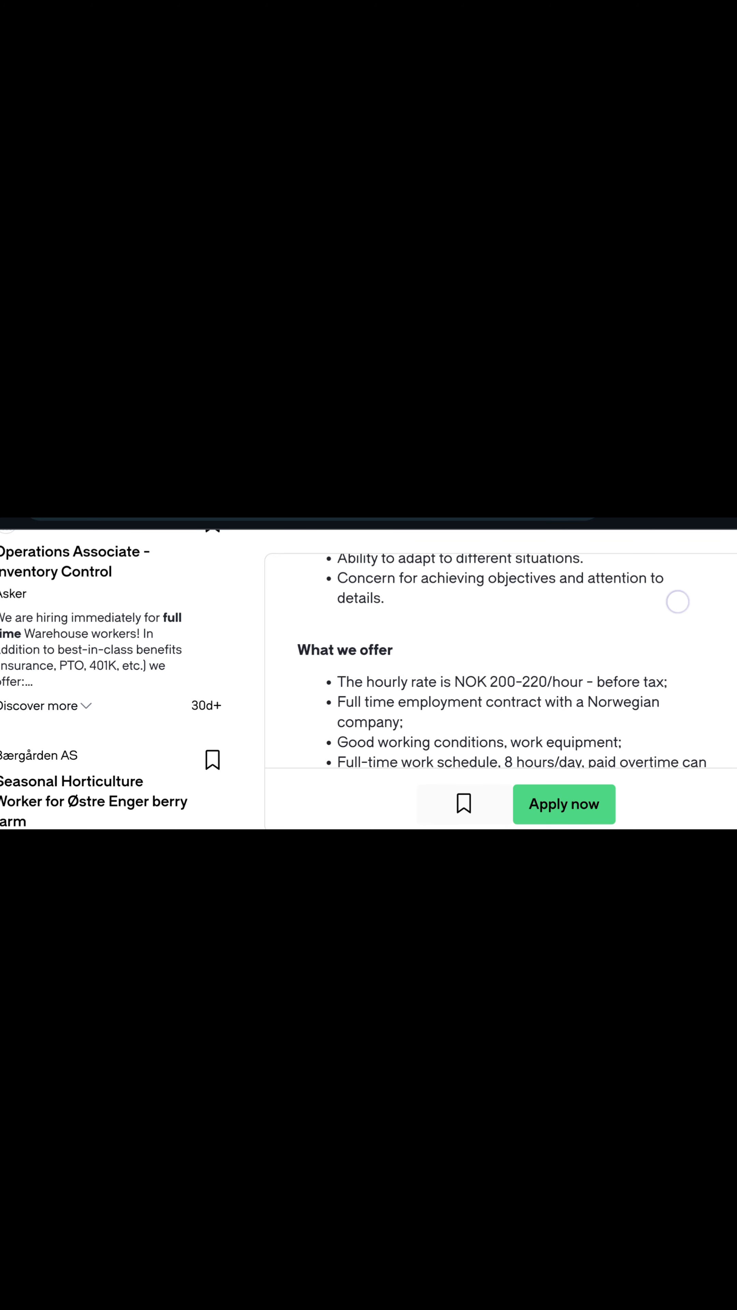
scroll(down, 3)
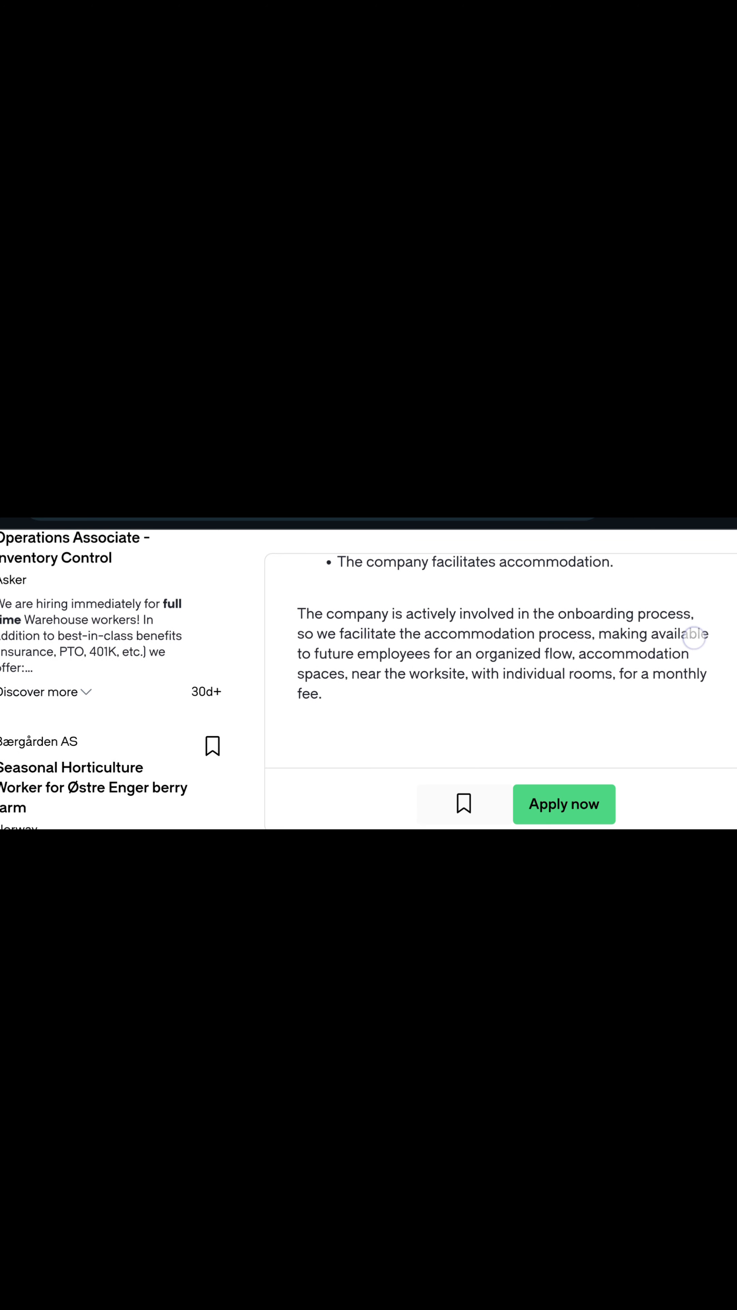